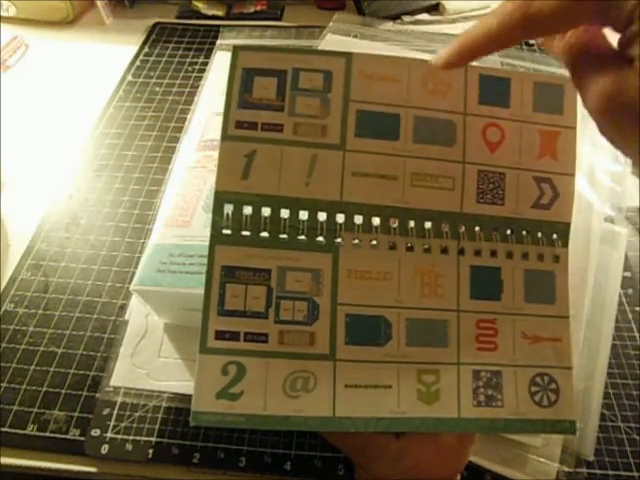
pyautogui.moveTo(360, 150)
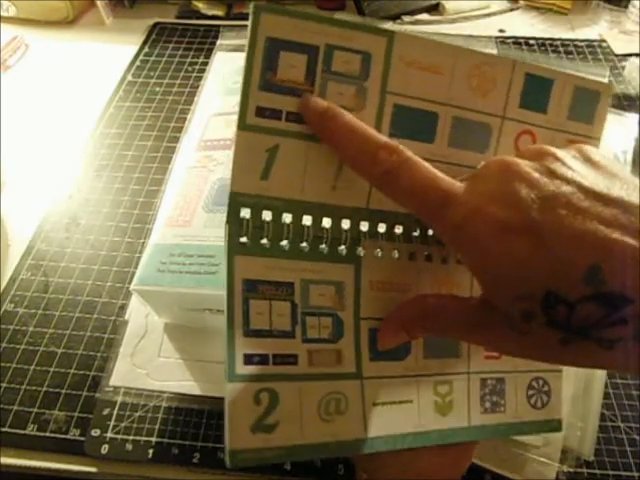